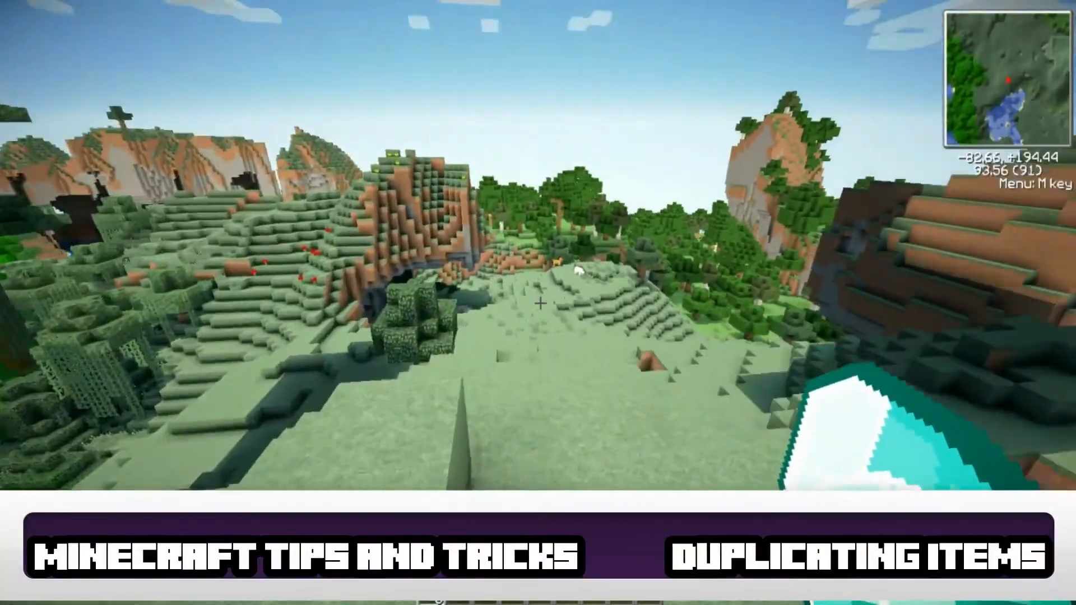
{"action": "mouse_move", "coordinate": [538, 303]}
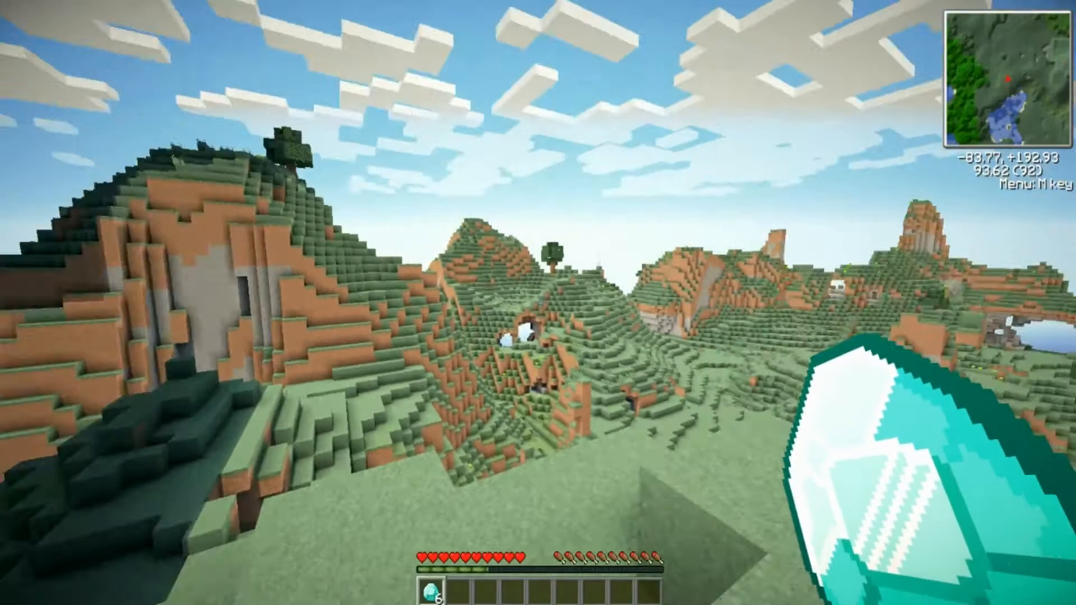
{"action": "mouse_move", "coordinate": [538, 303]}
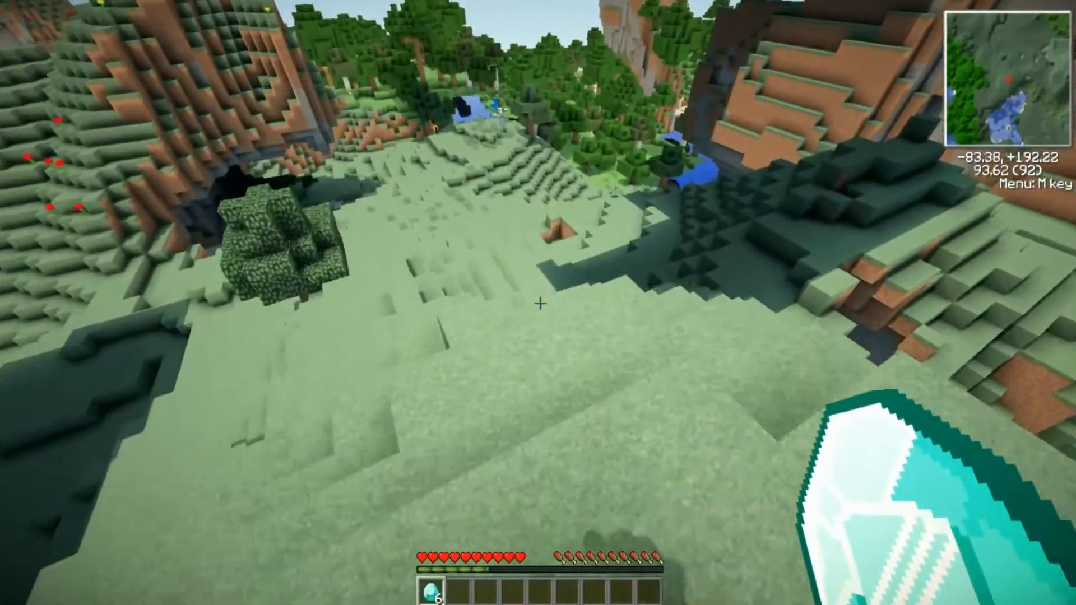
{"action": "mouse_move", "coordinate": [538, 302]}
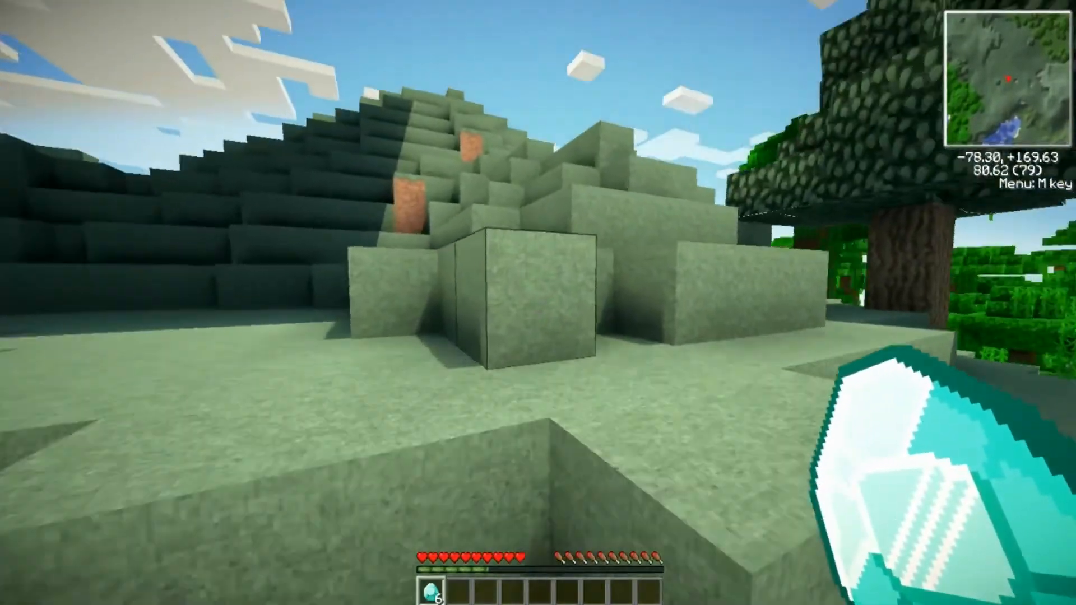
{"action": "mouse_move", "coordinate": [538, 302]}
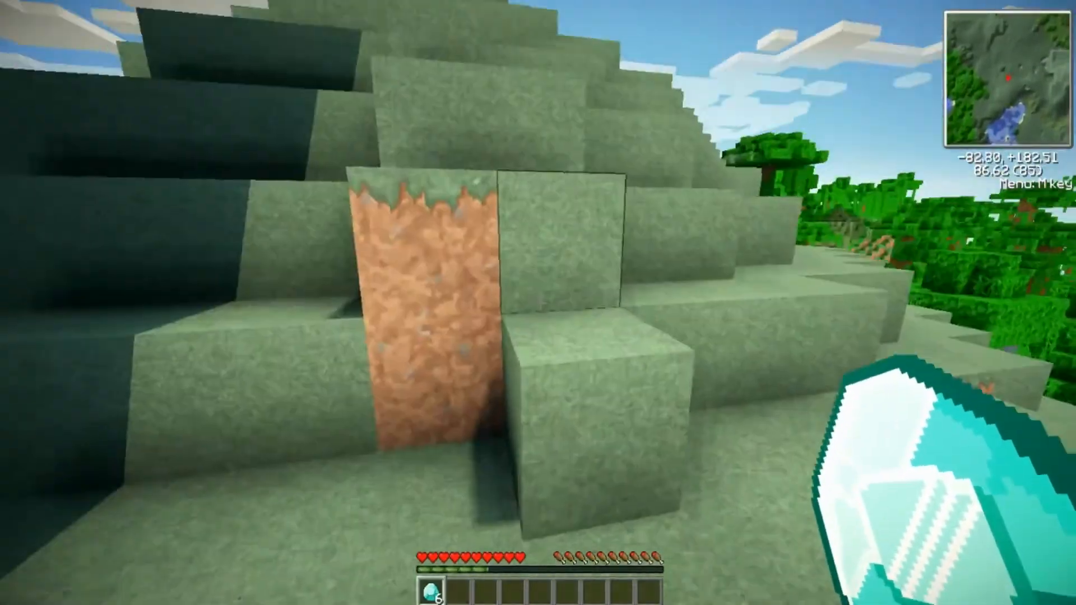
{"action": "mouse_move", "coordinate": [538, 302]}
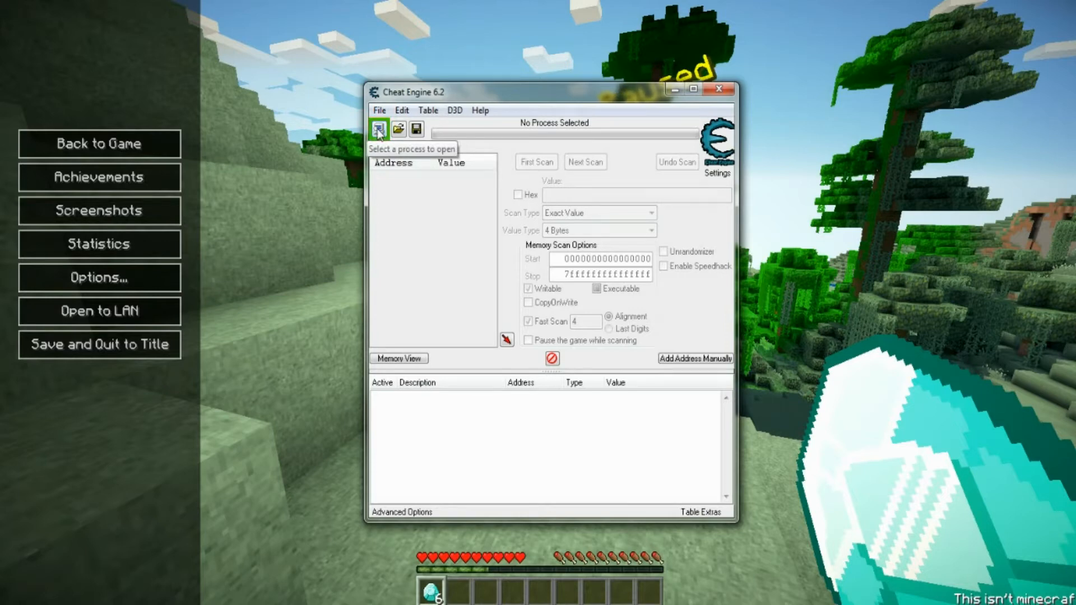
- Attach Cheat Engine to the game's javaw.exe process from the process list
{"action": "left_click", "coordinate": [378, 129]}
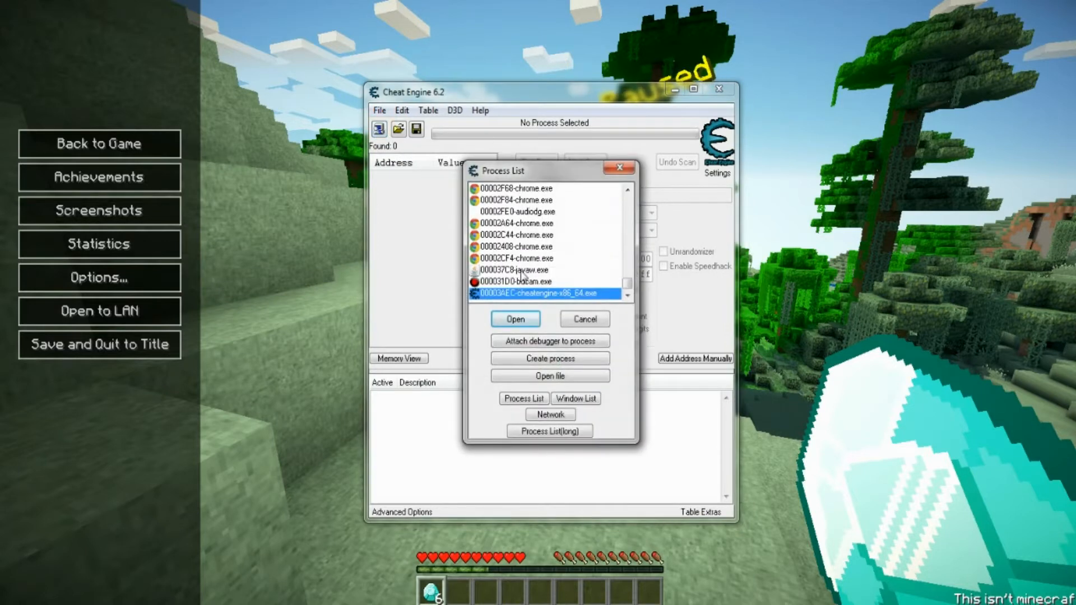
{"action": "left_click", "coordinate": [522, 270]}
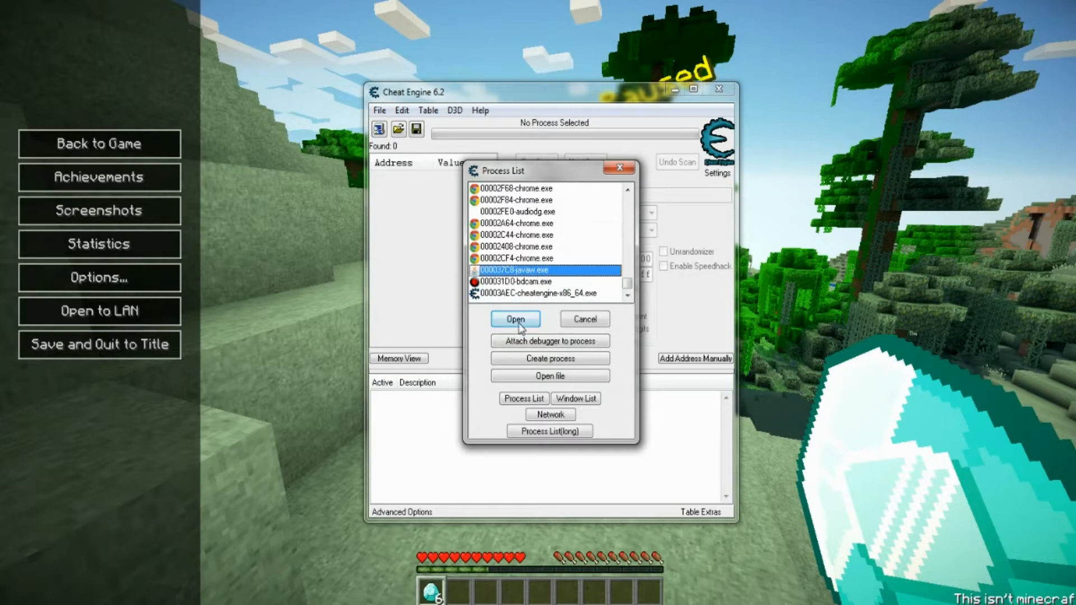
{"action": "left_click", "coordinate": [514, 319]}
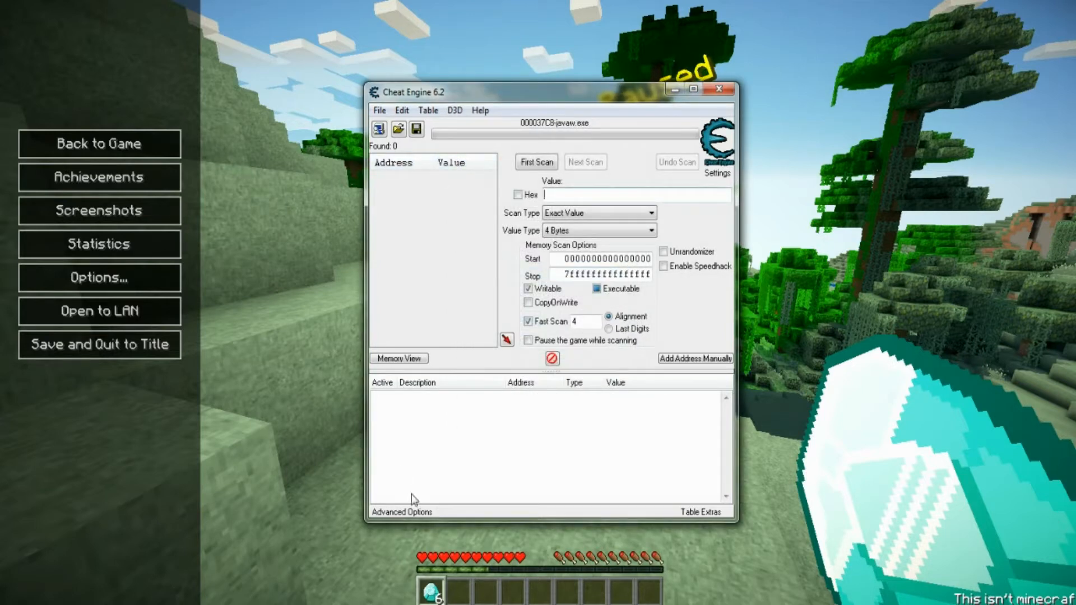
{"action": "mouse_move", "coordinate": [440, 580]}
{"action": "type", "text": "6"}
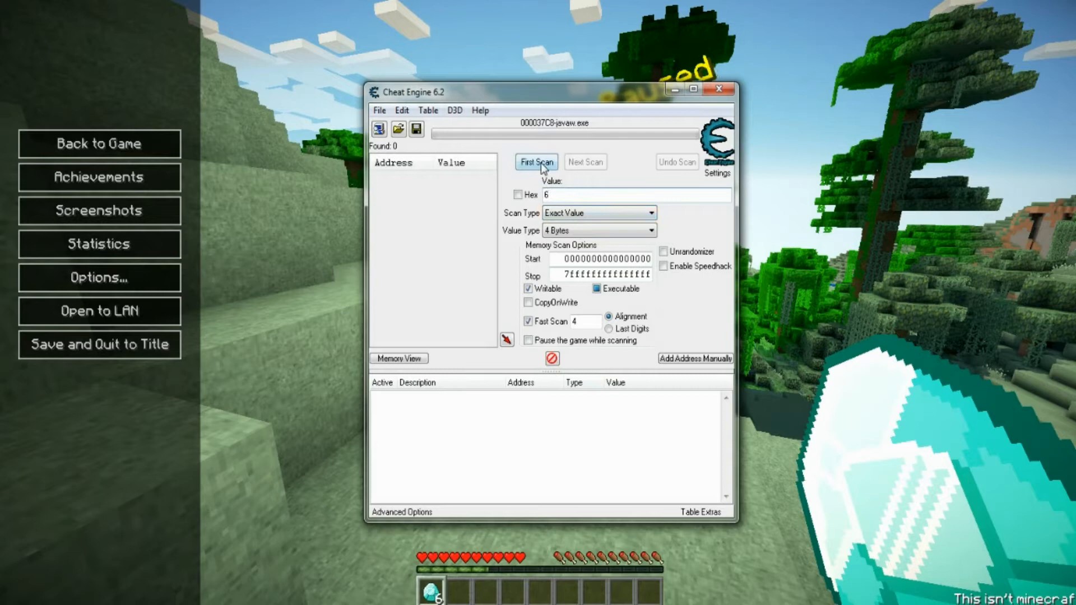
- Run a First Scan for value 6, finding the matching addresses, and return to the game
{"action": "left_click", "coordinate": [536, 162]}
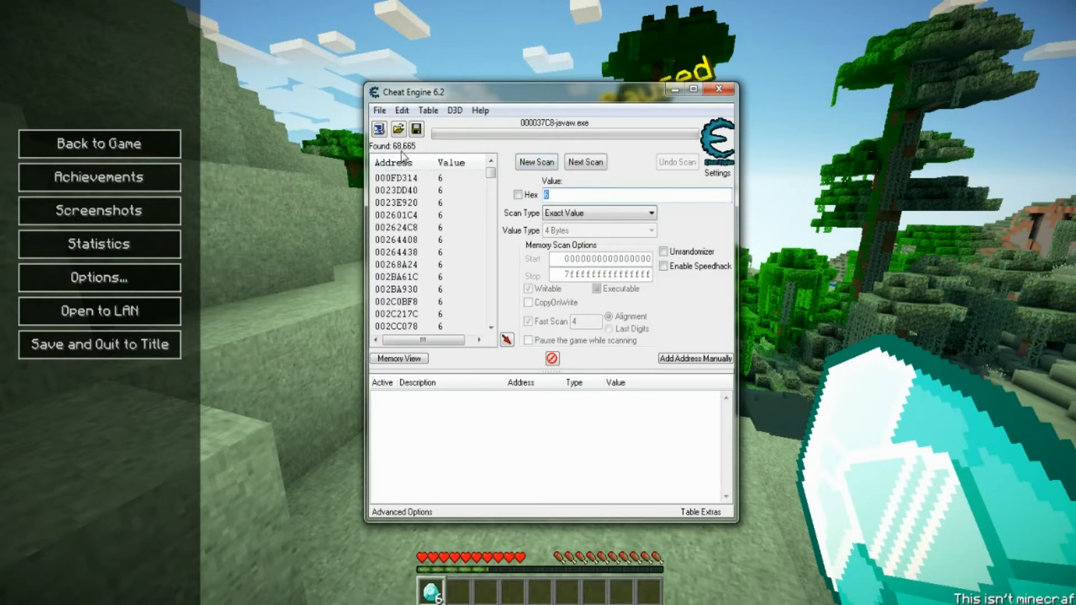
{"action": "left_click", "coordinate": [98, 144]}
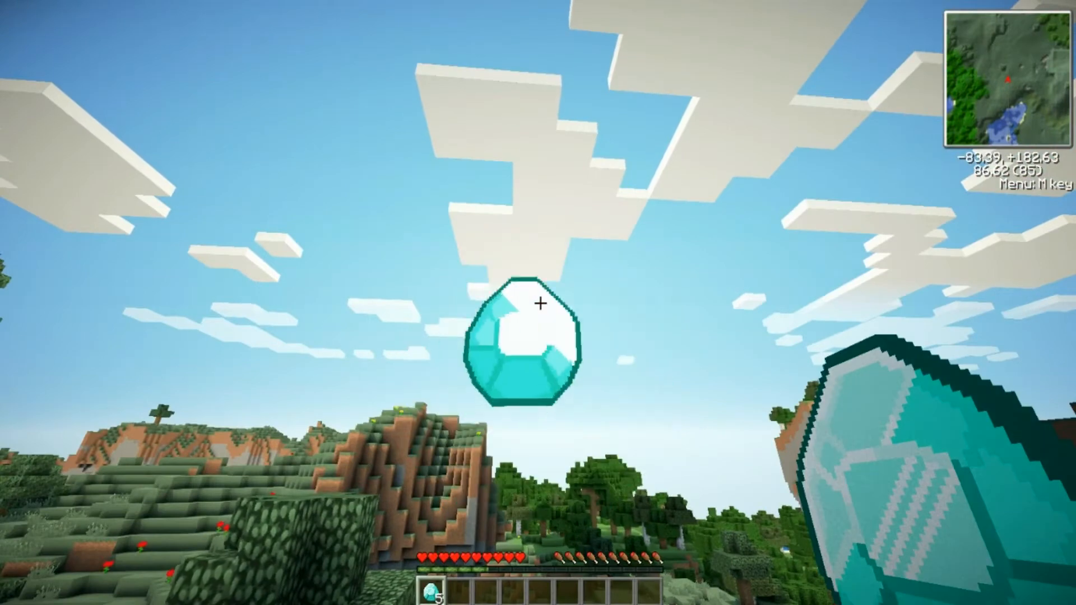
- Rescan with Next Scan for 5, then 4, narrowing results to address D17E5454
{"action": "key", "text": "Escape"}
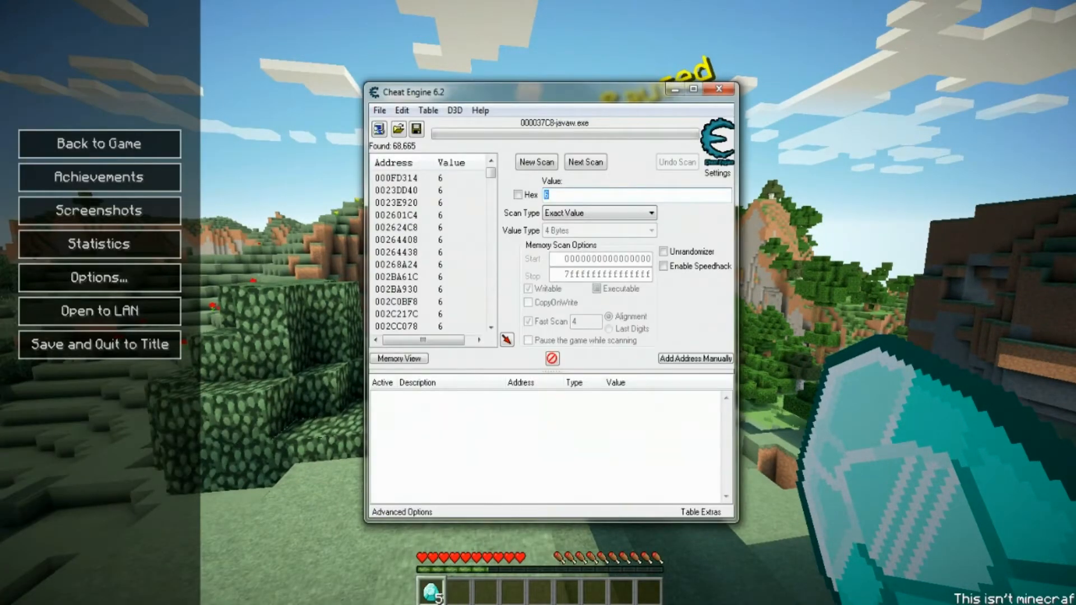
{"action": "left_click", "coordinate": [584, 162]}
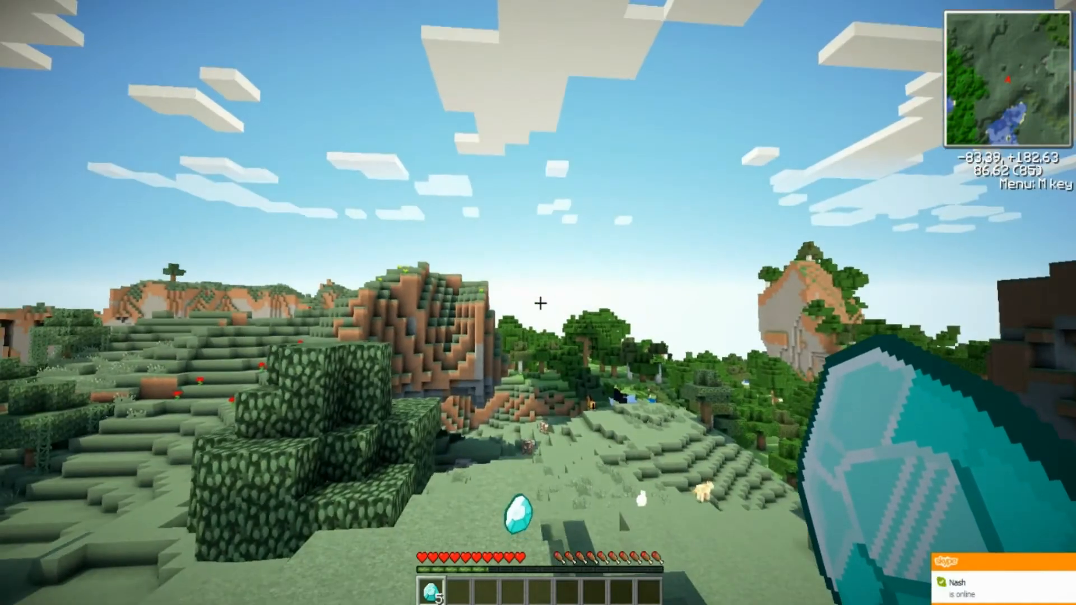
{"action": "key", "text": "Escape"}
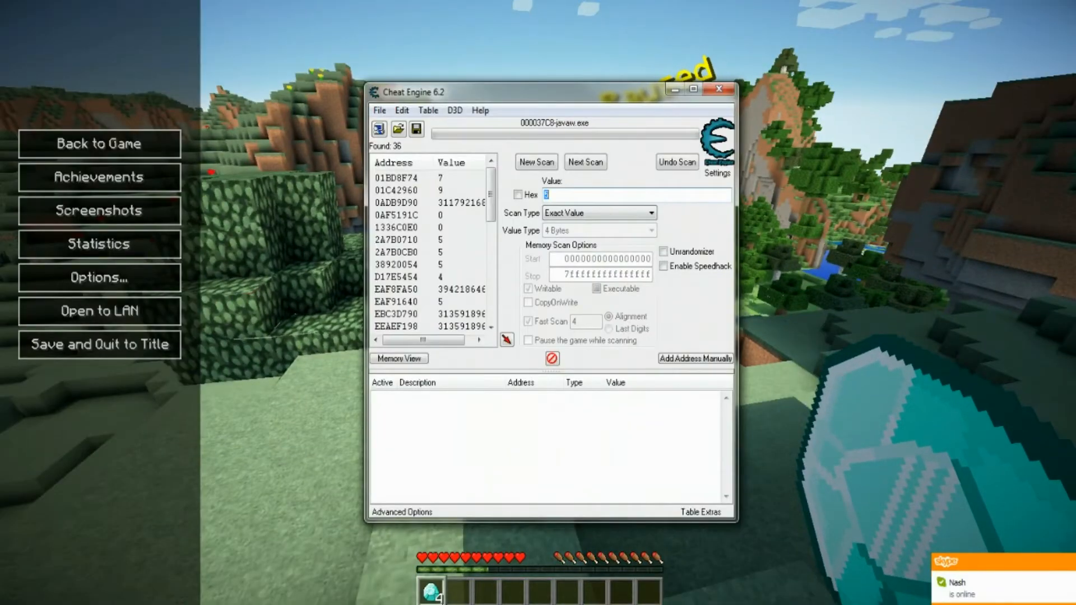
{"action": "left_click", "coordinate": [585, 162]}
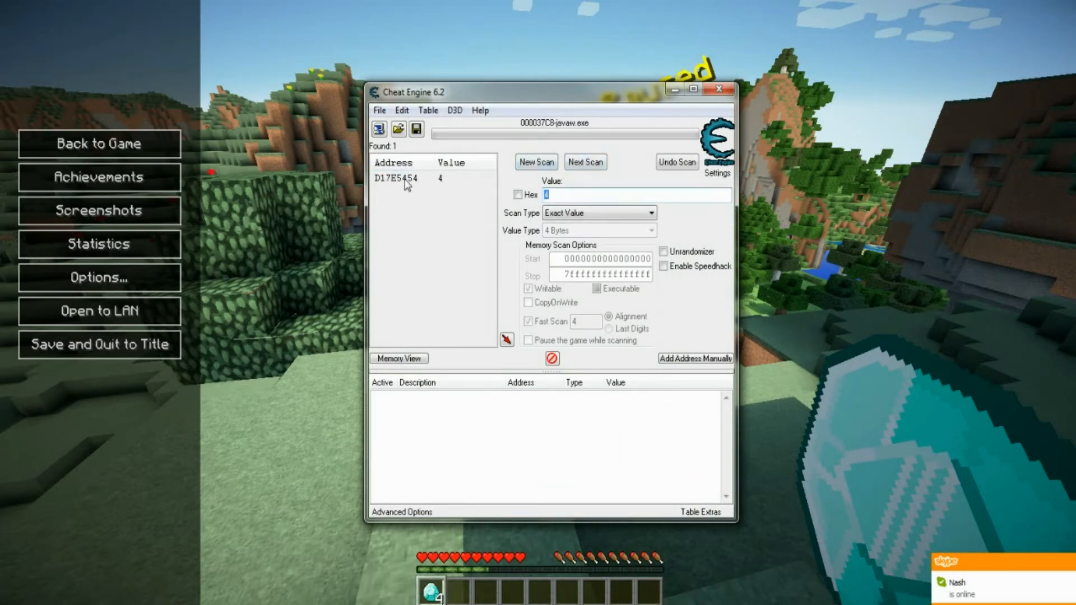
{"action": "mouse_move", "coordinate": [459, 203]}
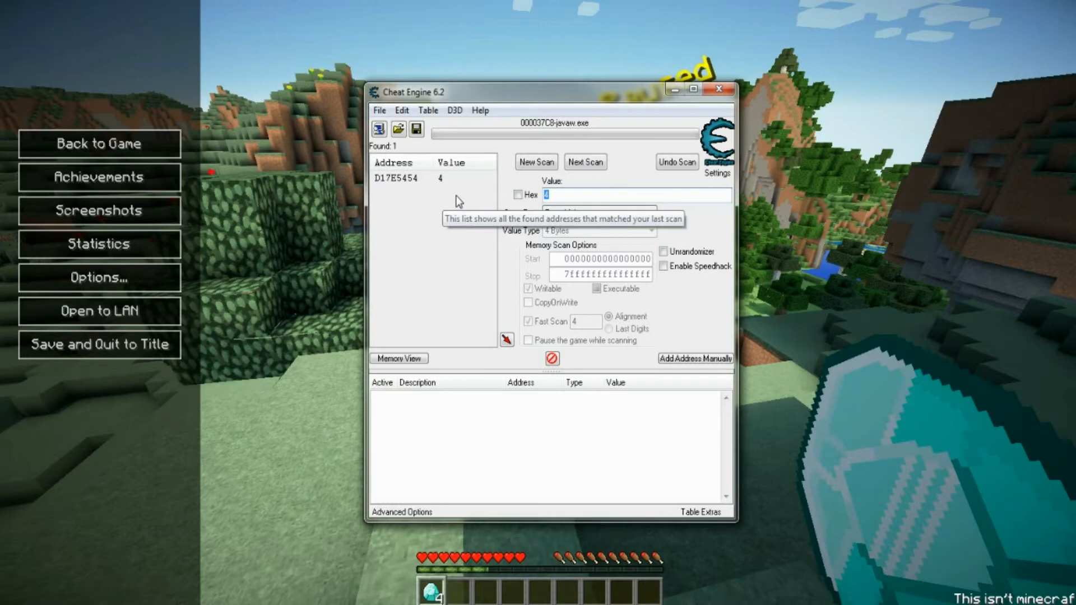
{"action": "mouse_move", "coordinate": [447, 187]}
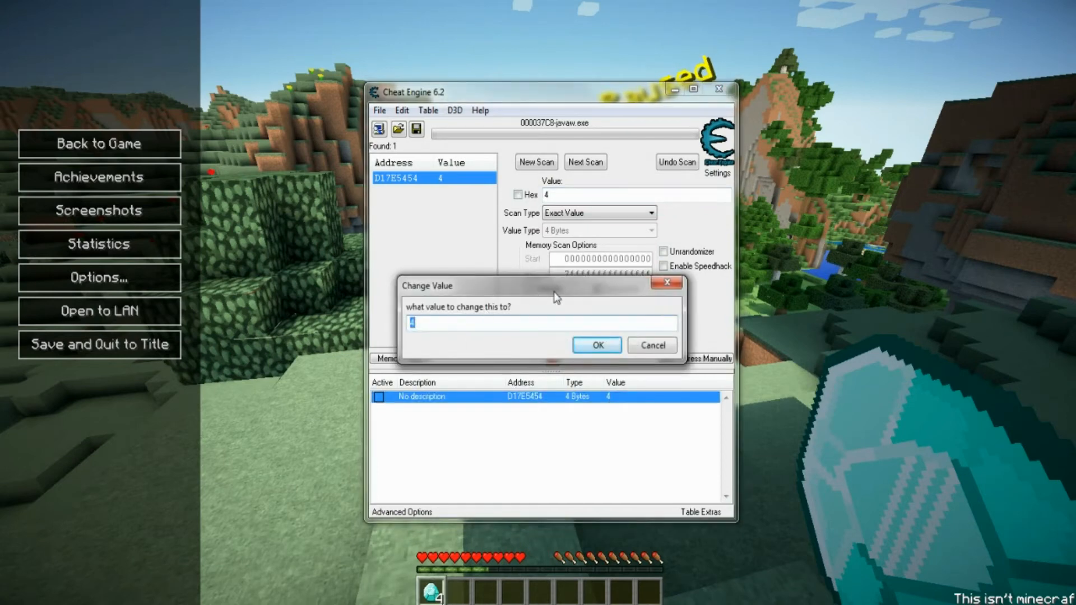
- Set address D17E5454's value to 62 in the Change Value dialog
{"action": "type", "text": "6"}
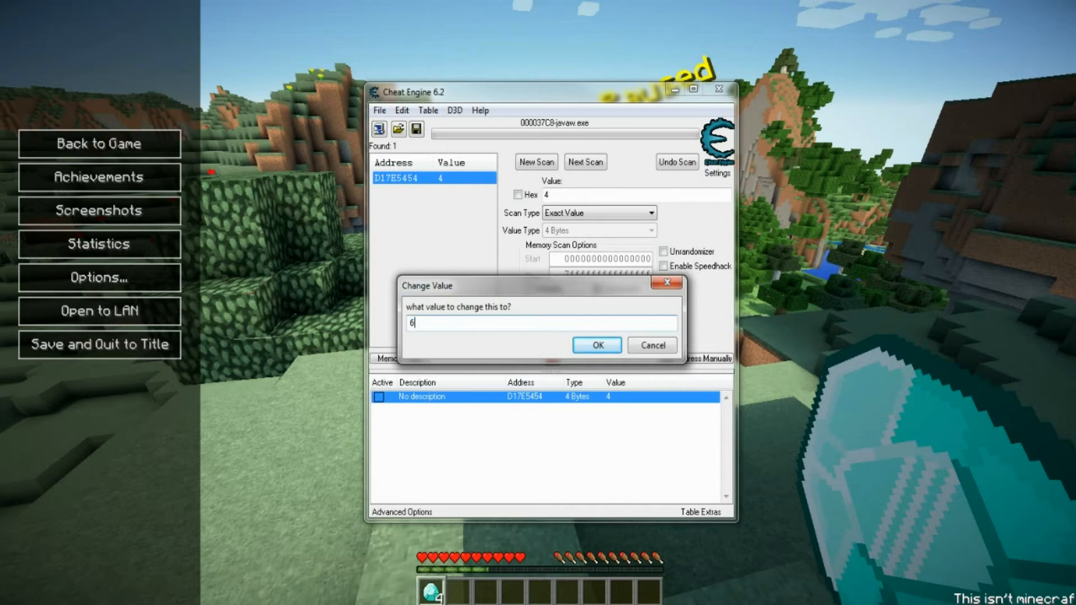
{"action": "type", "text": "2"}
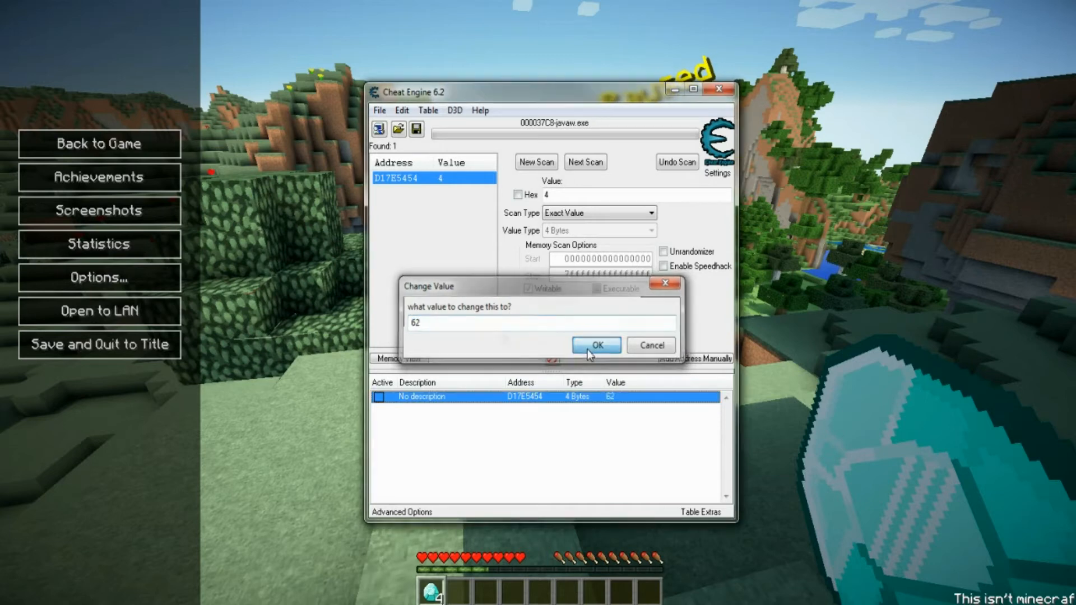
{"action": "left_click", "coordinate": [595, 345]}
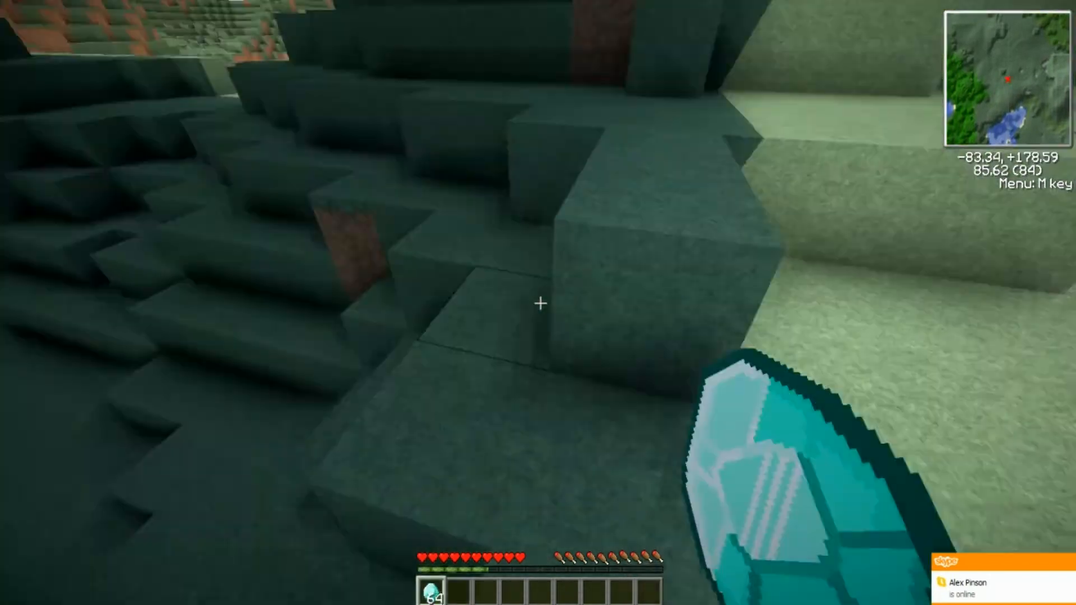
{"action": "mouse_move", "coordinate": [538, 303]}
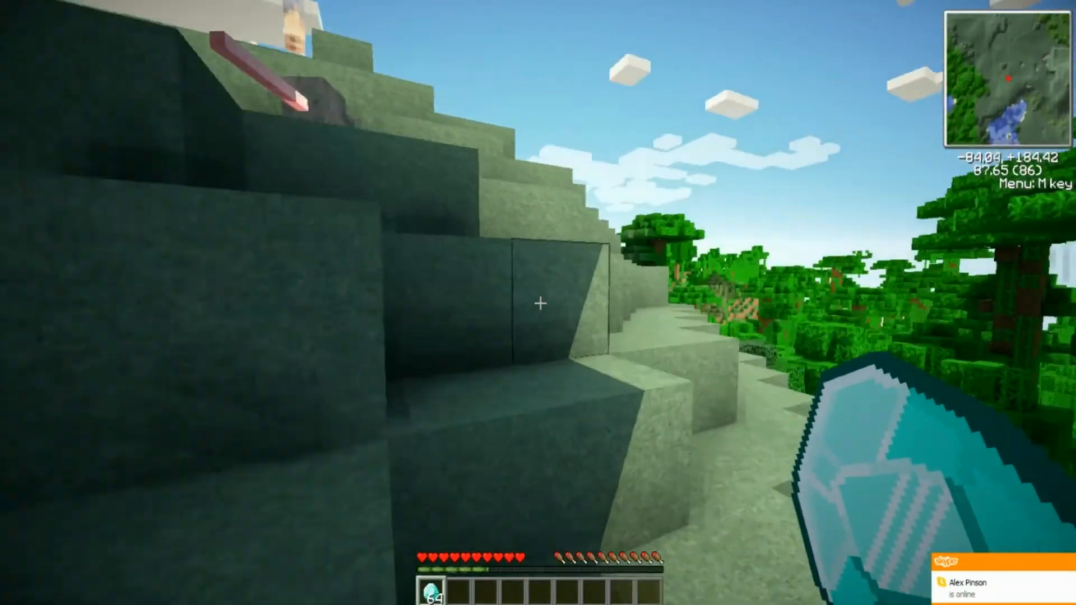
{"action": "mouse_move", "coordinate": [538, 306]}
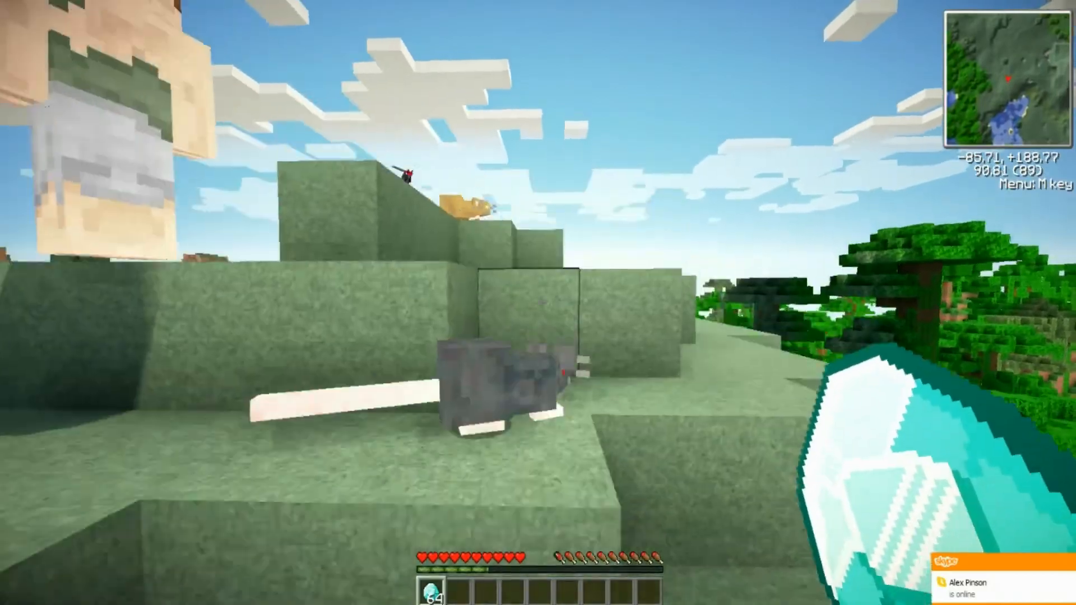